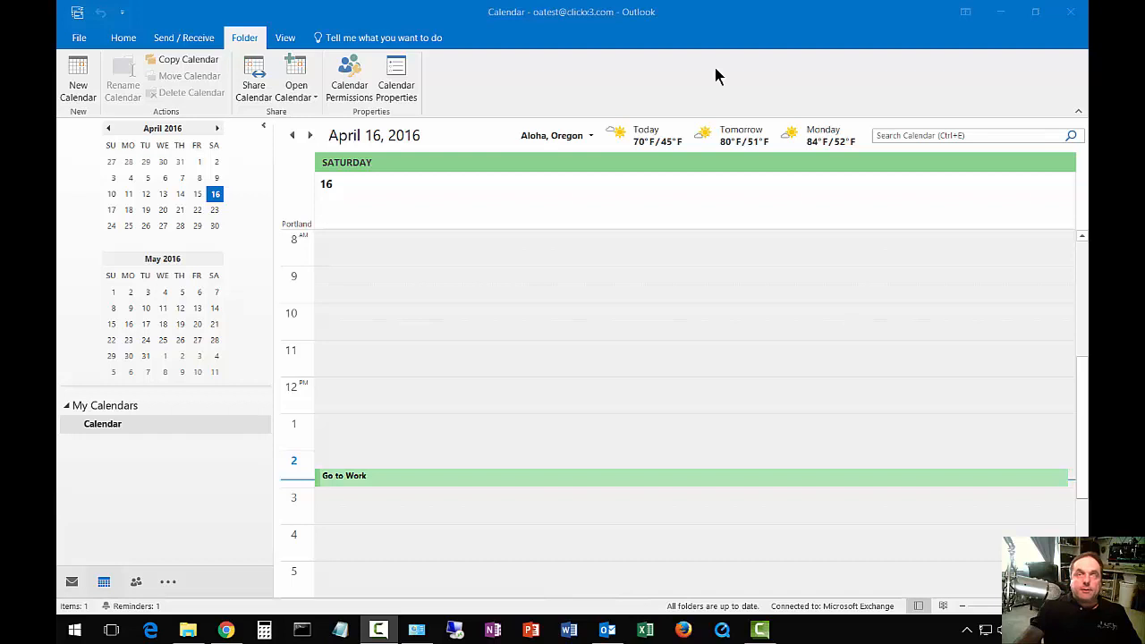
mouse_move(620, 129)
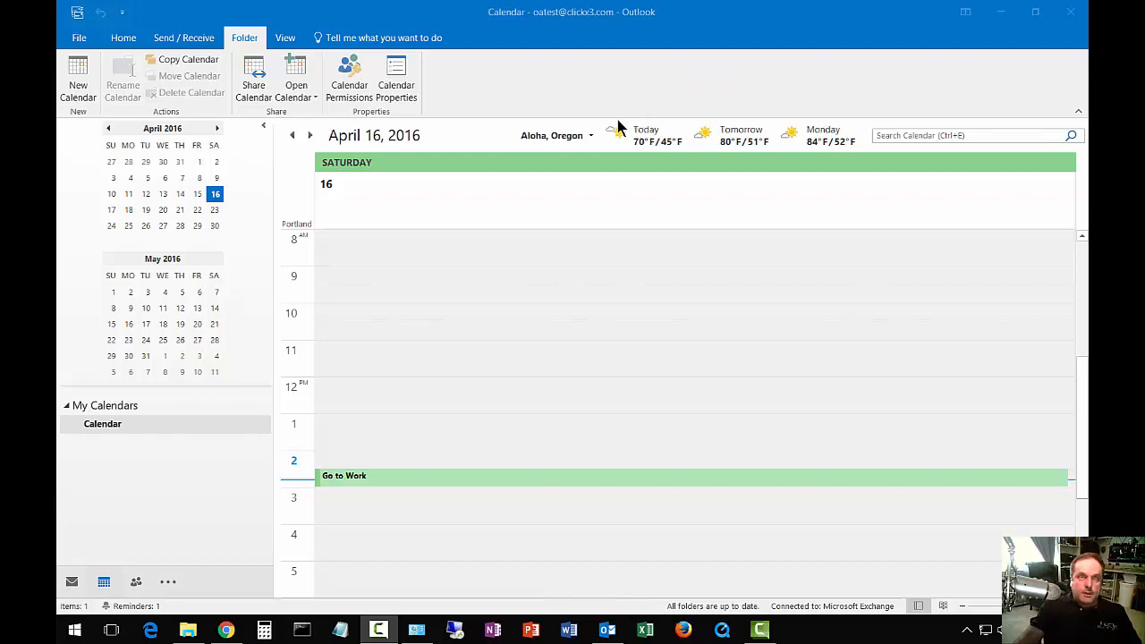
mouse_move(324, 74)
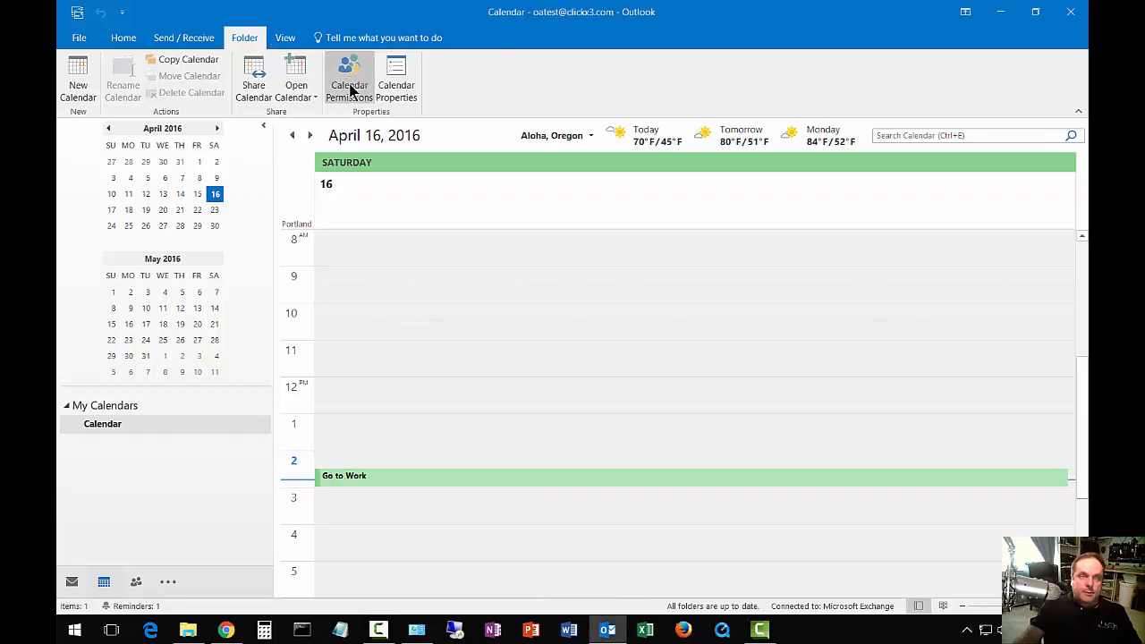
- Open Calendar Permissions, showing Default at Free/Busy time and Anonymous at None
click(349, 81)
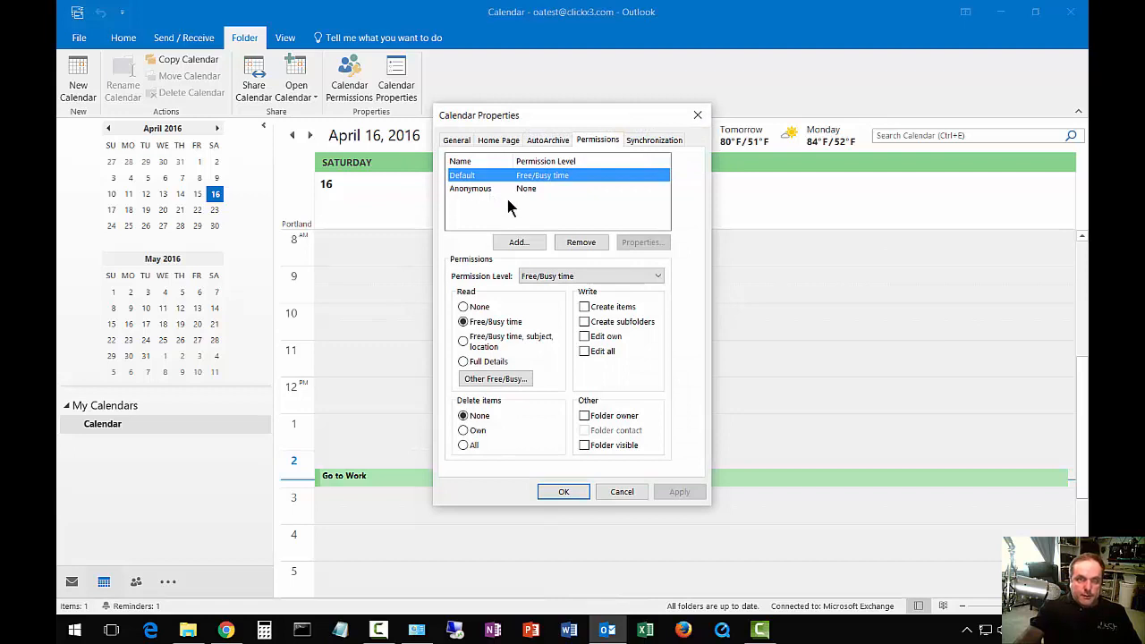
mouse_move(550, 188)
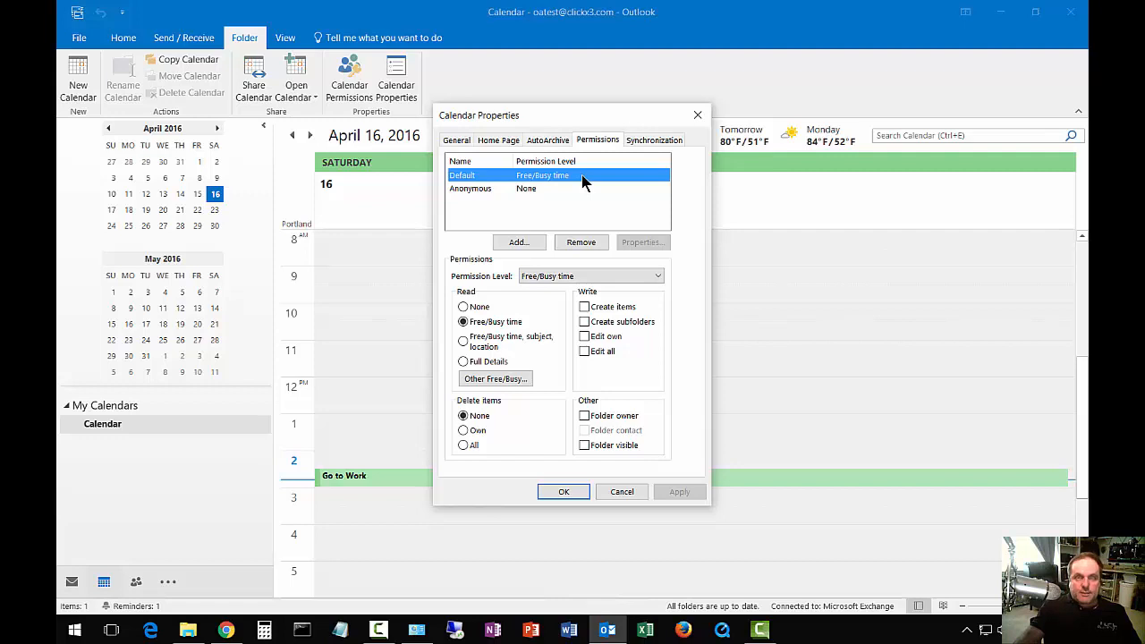
mouse_move(527, 196)
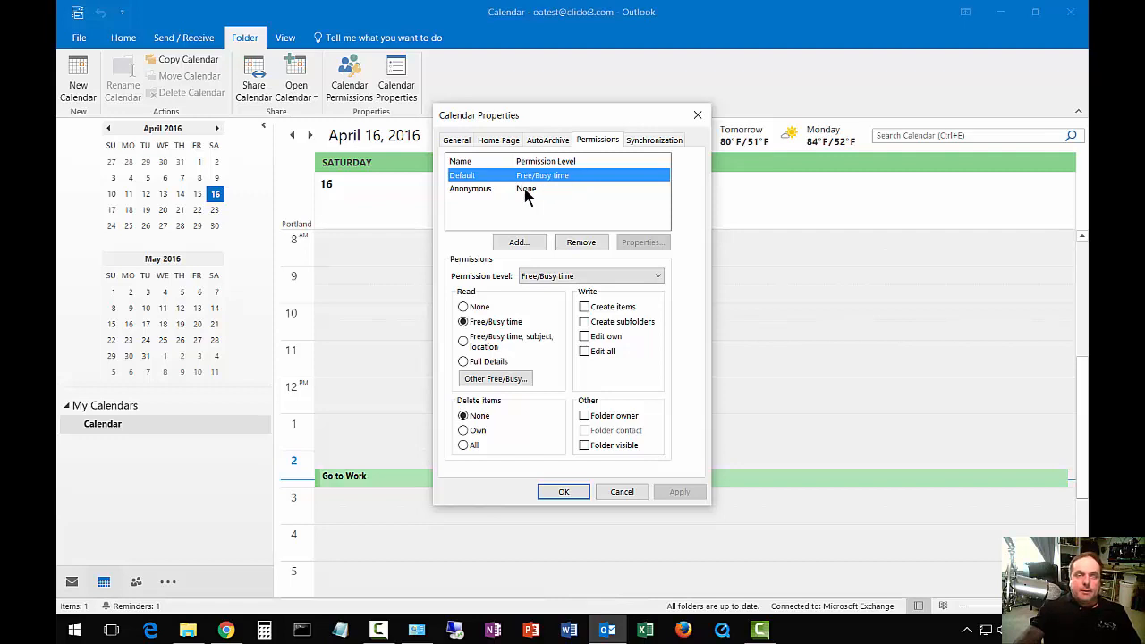
- Give the Anonymous entry Reviewer permission, confirming the all-users warning
click(471, 189)
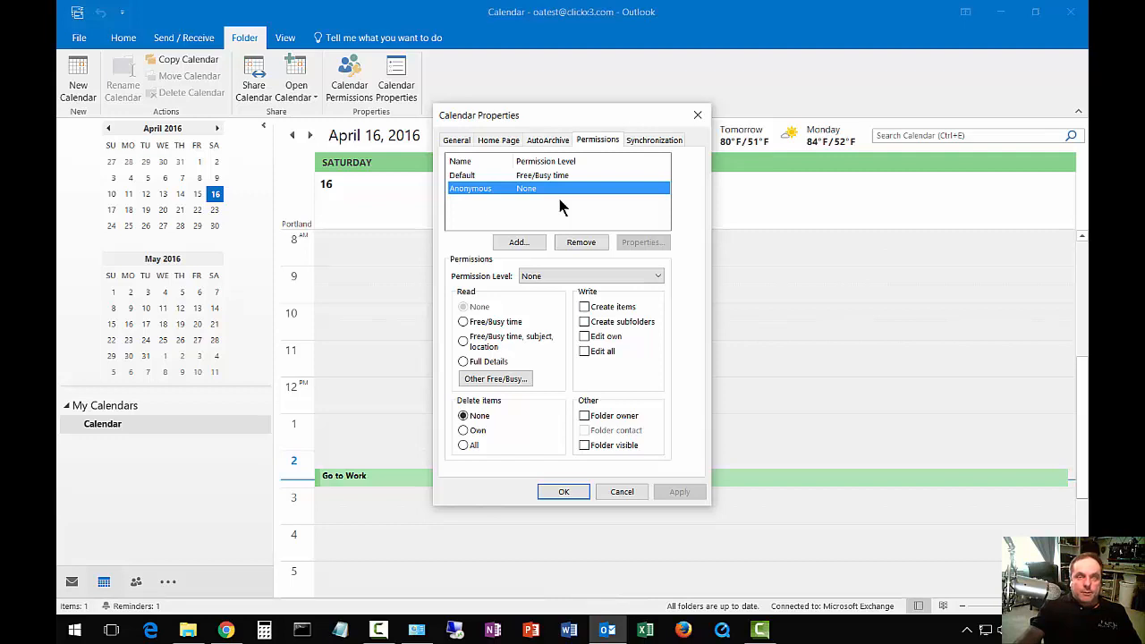
mouse_move(490, 195)
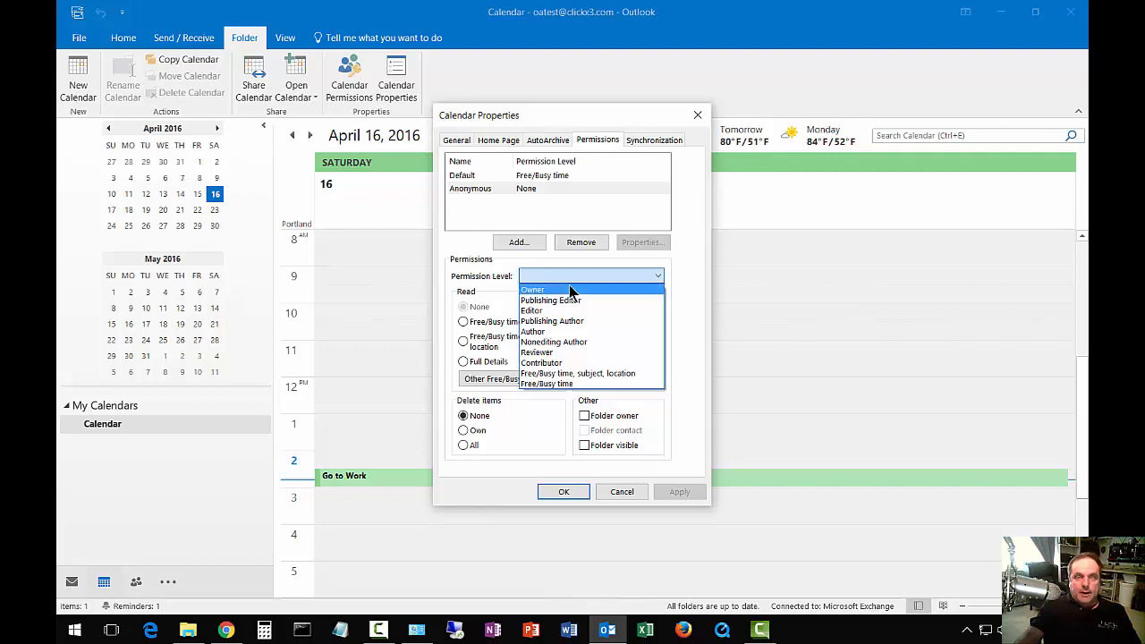
mouse_move(537, 352)
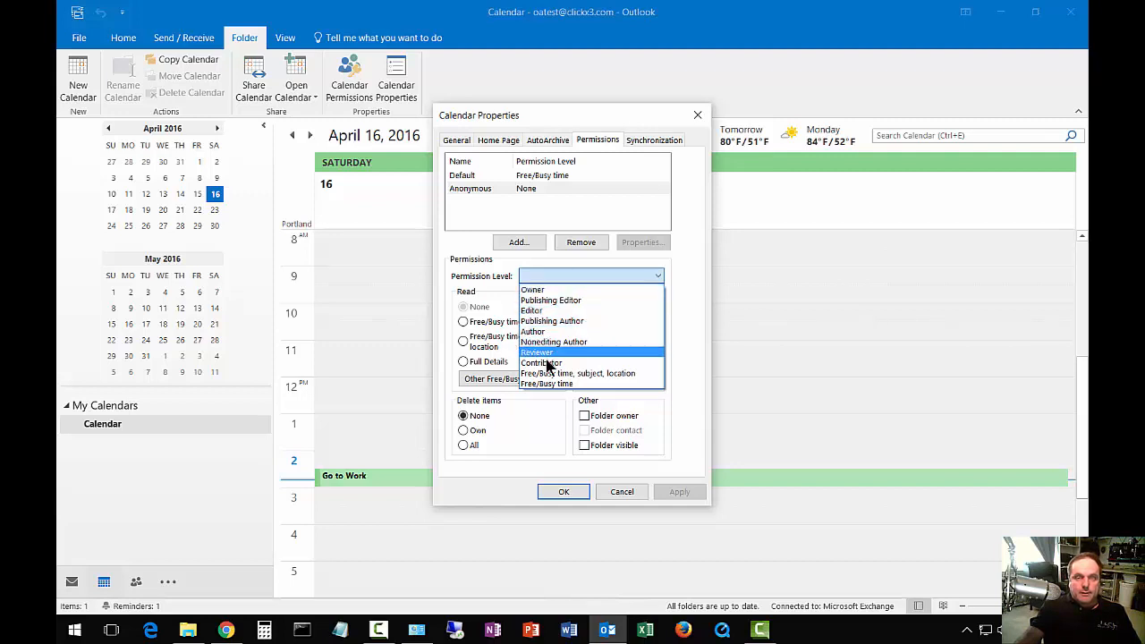
mouse_move(550, 299)
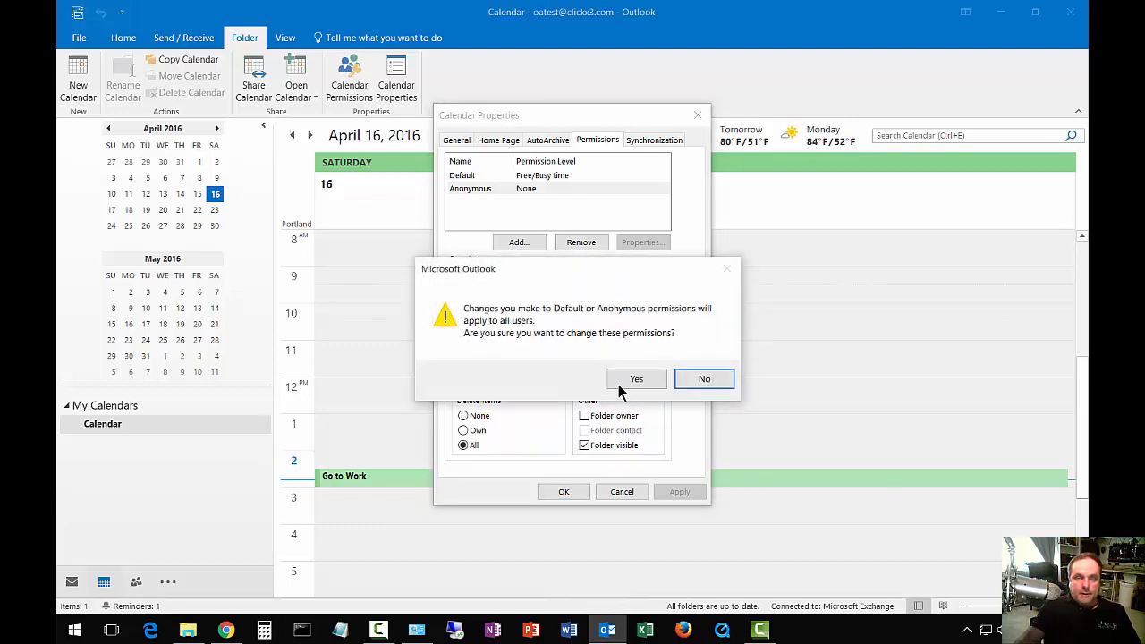
click(635, 379)
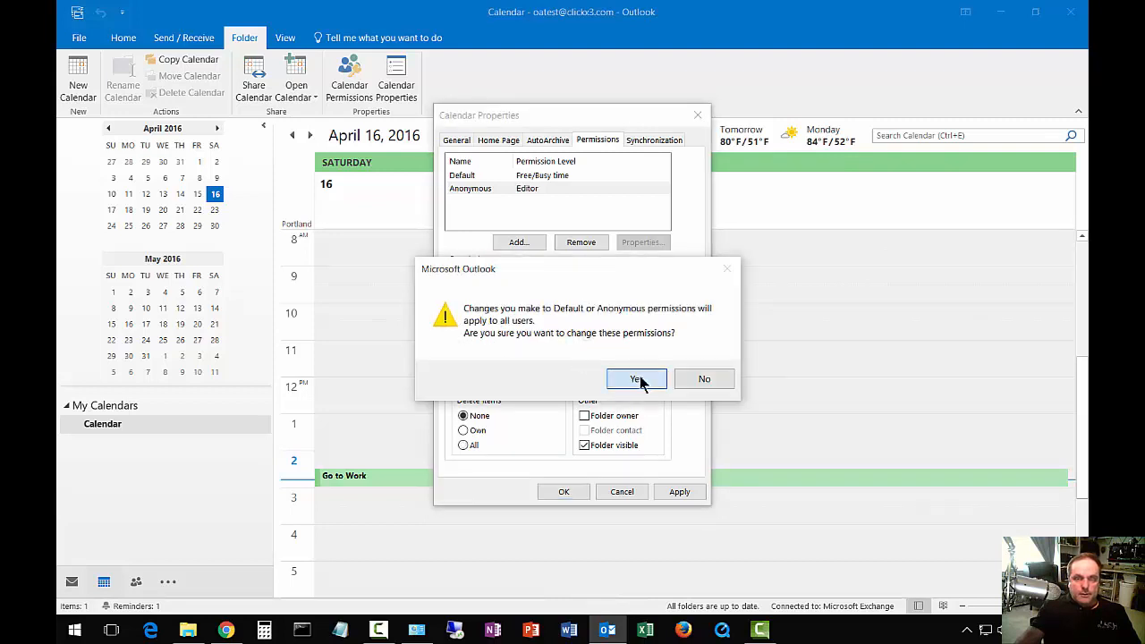
click(636, 379)
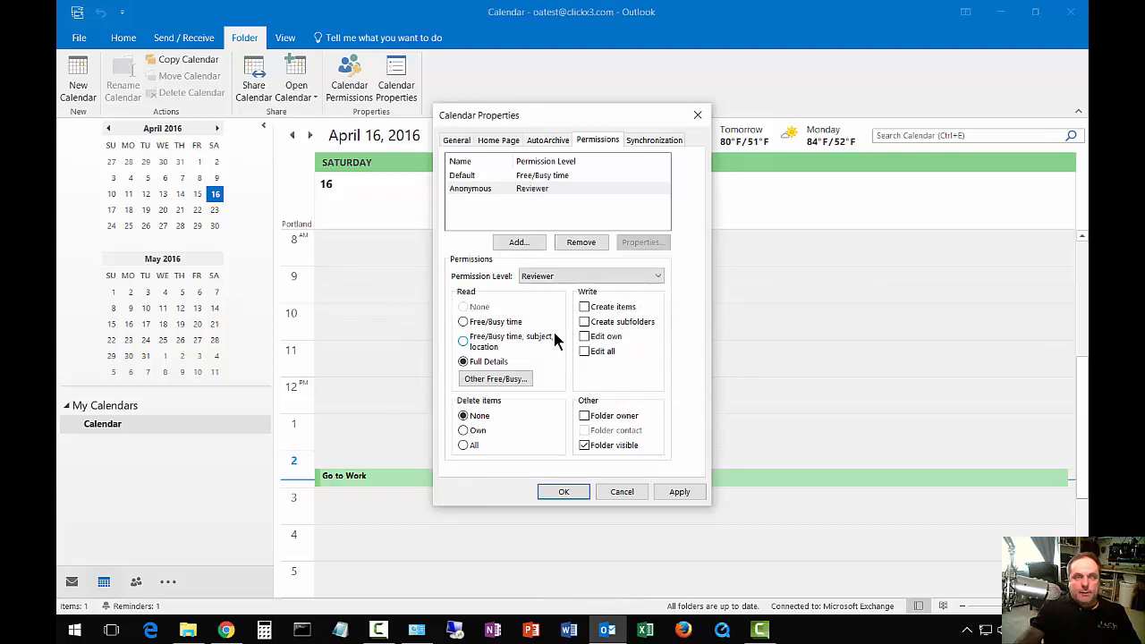
click(657, 276)
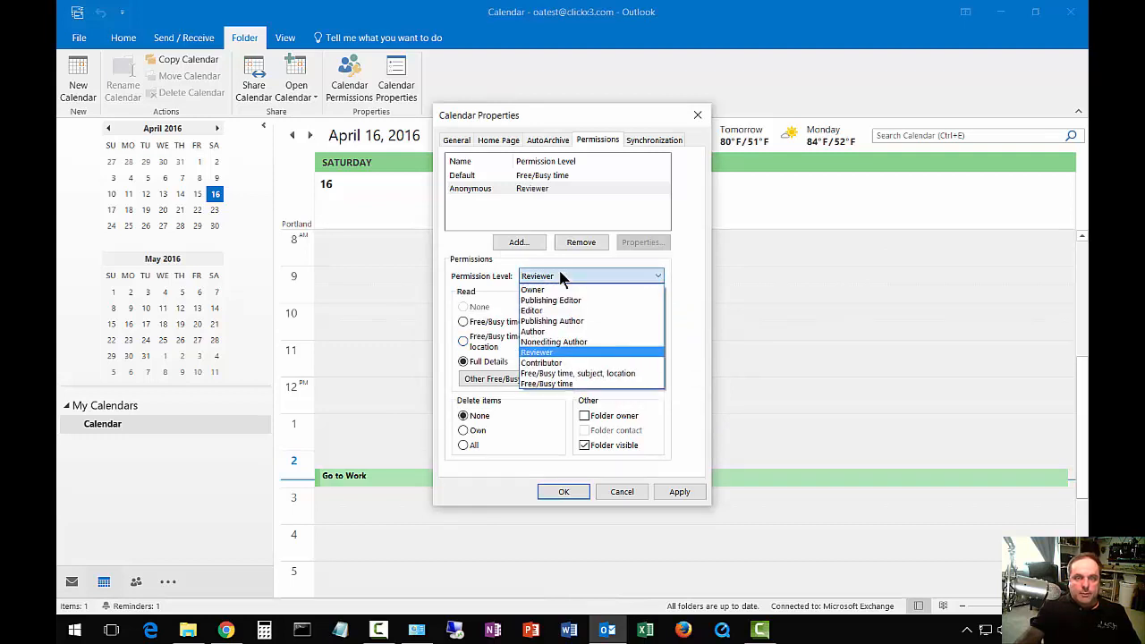
- Revert Anonymous to None and add a colleague from the address book
click(537, 351)
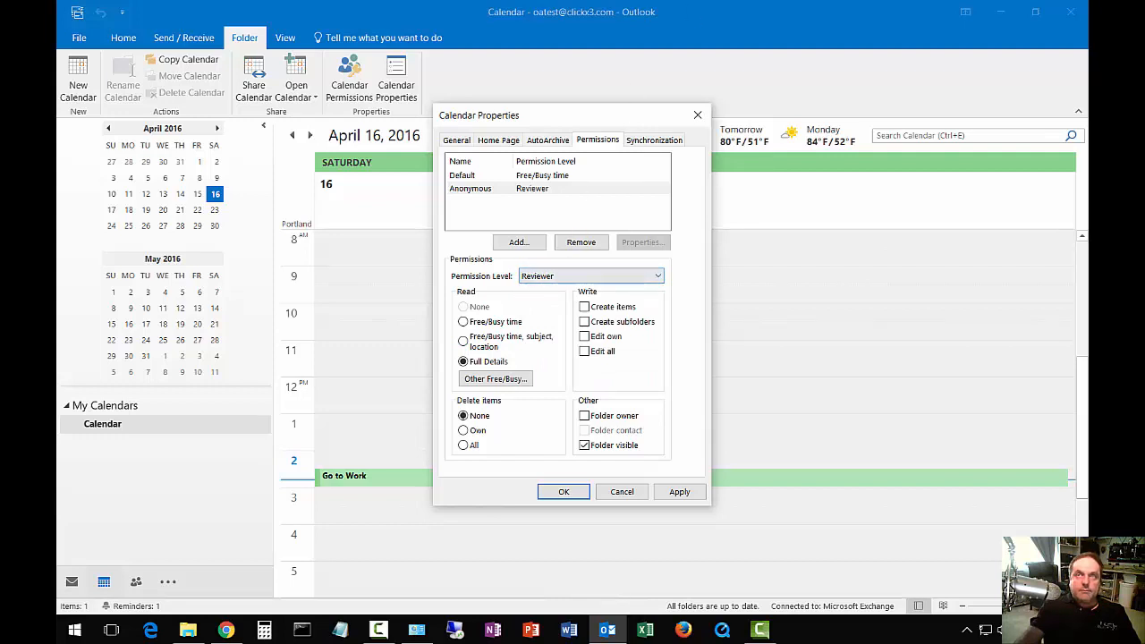
click(591, 276)
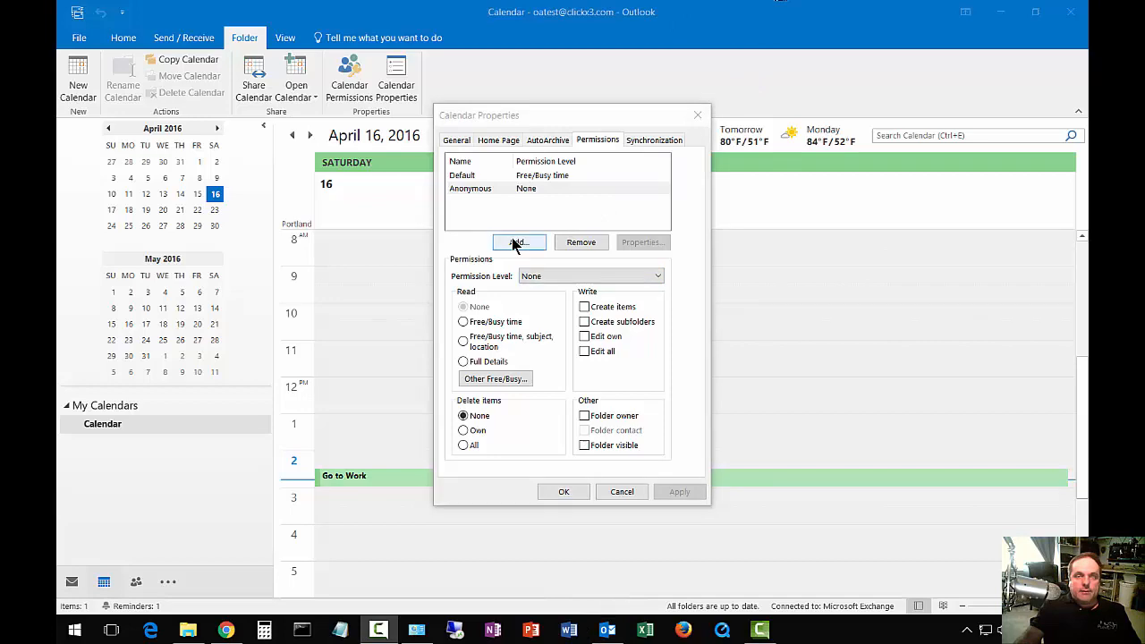
click(518, 242)
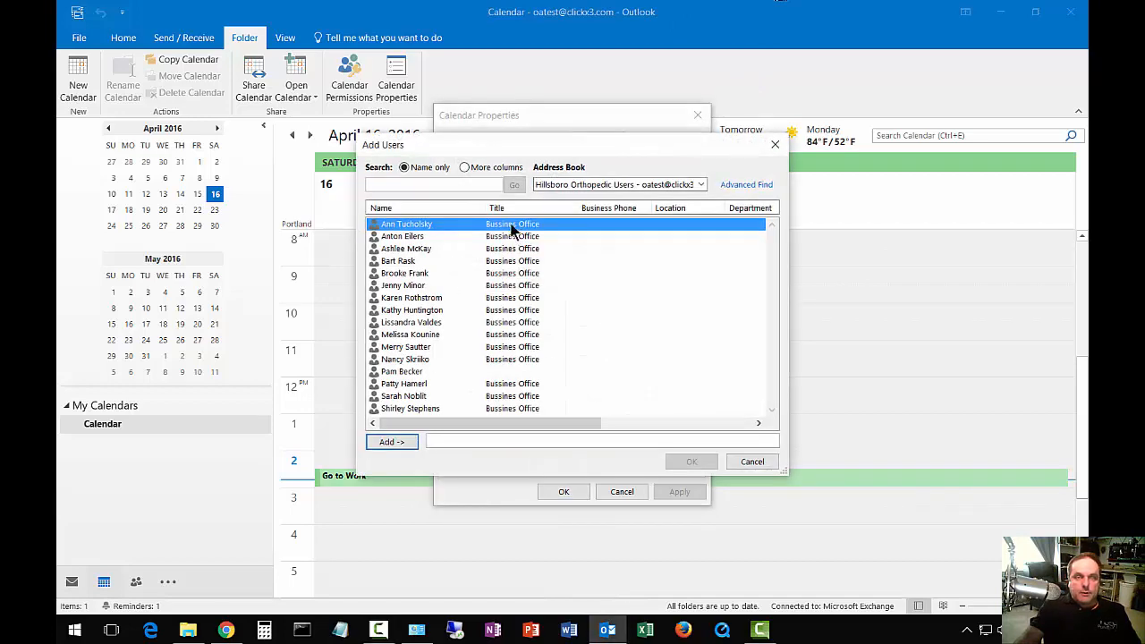
click(691, 461)
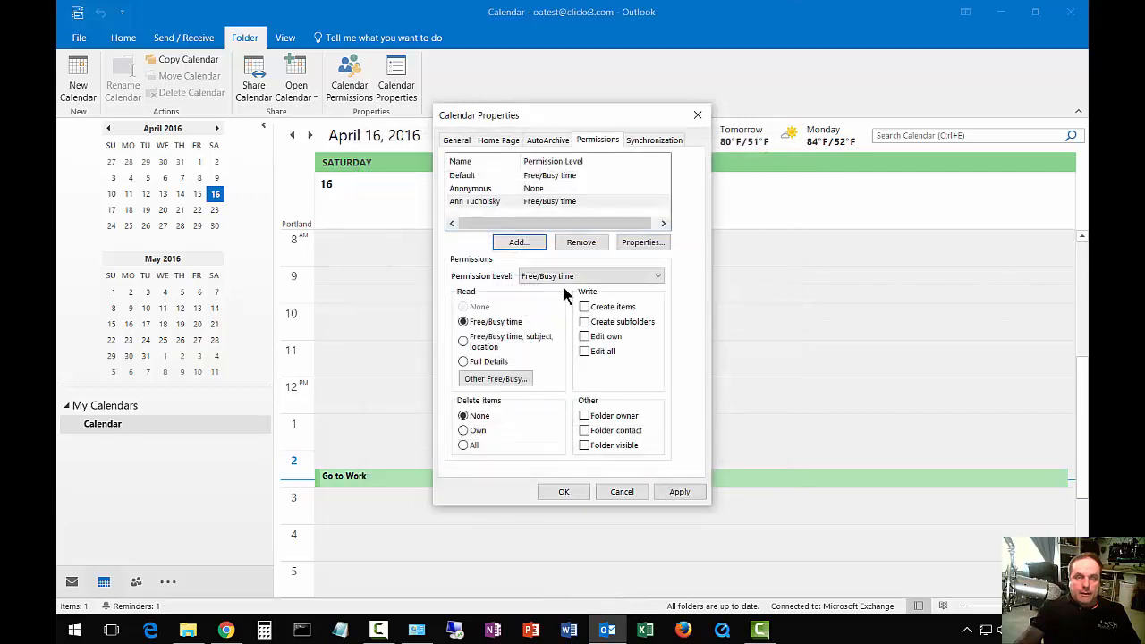
mouse_move(563, 201)
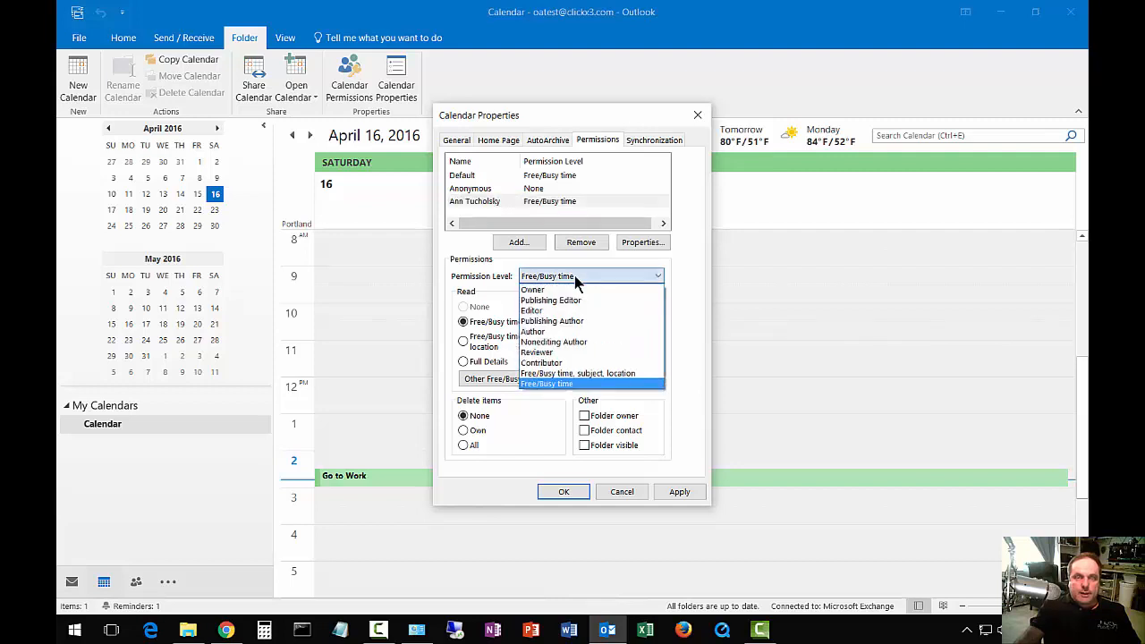
- Give the added colleague Reviewer permission with Full Details read access
click(537, 351)
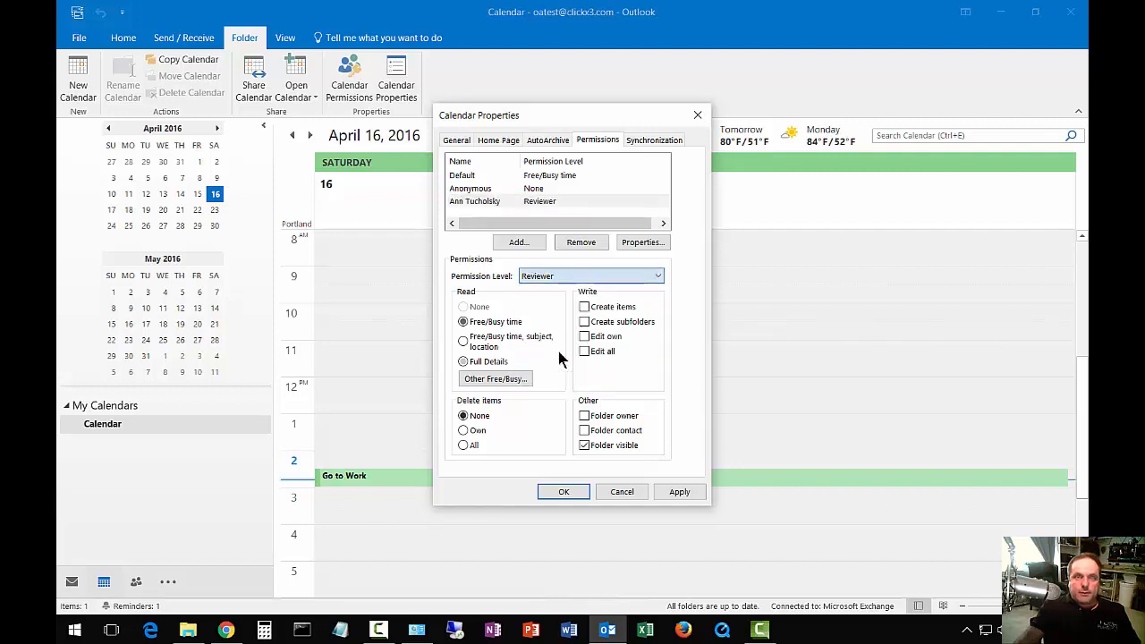
click(463, 362)
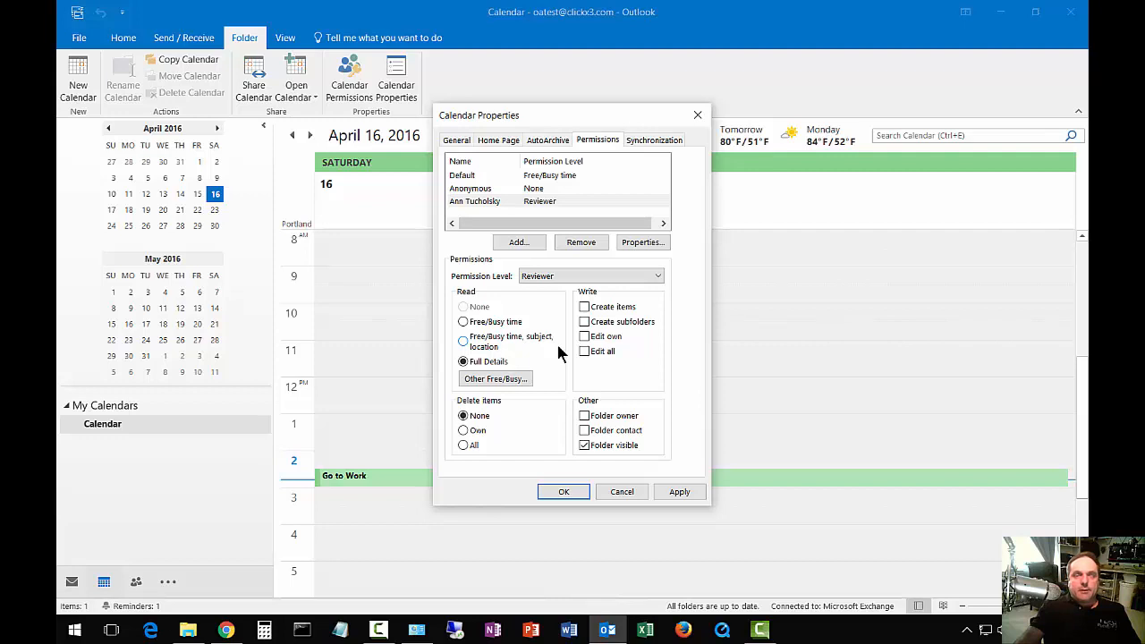
mouse_move(555, 345)
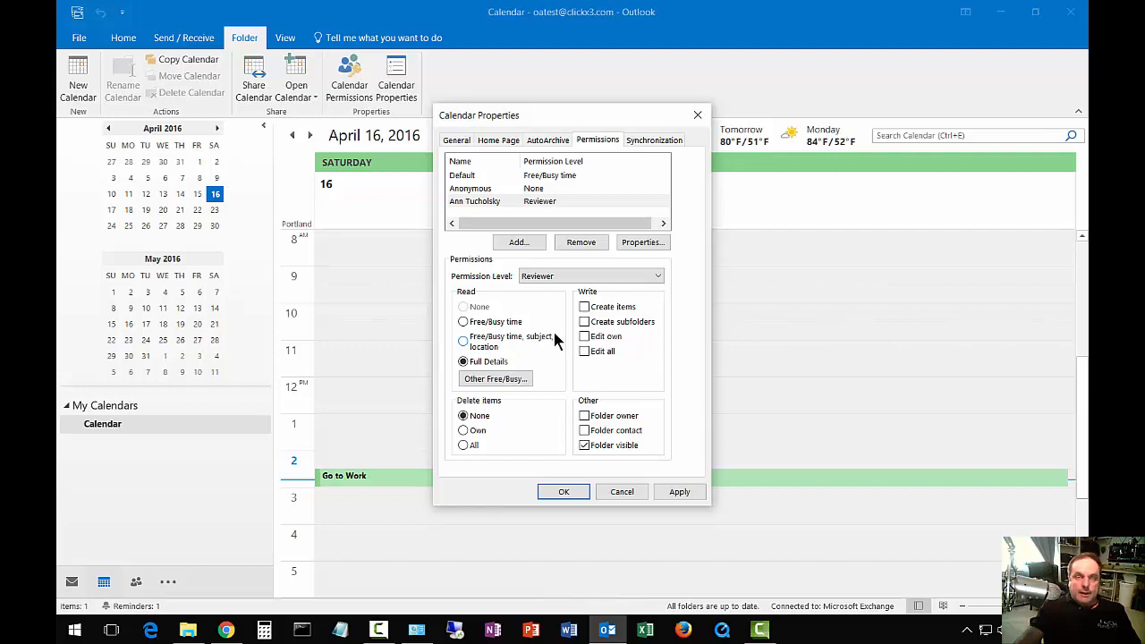
mouse_move(561, 320)
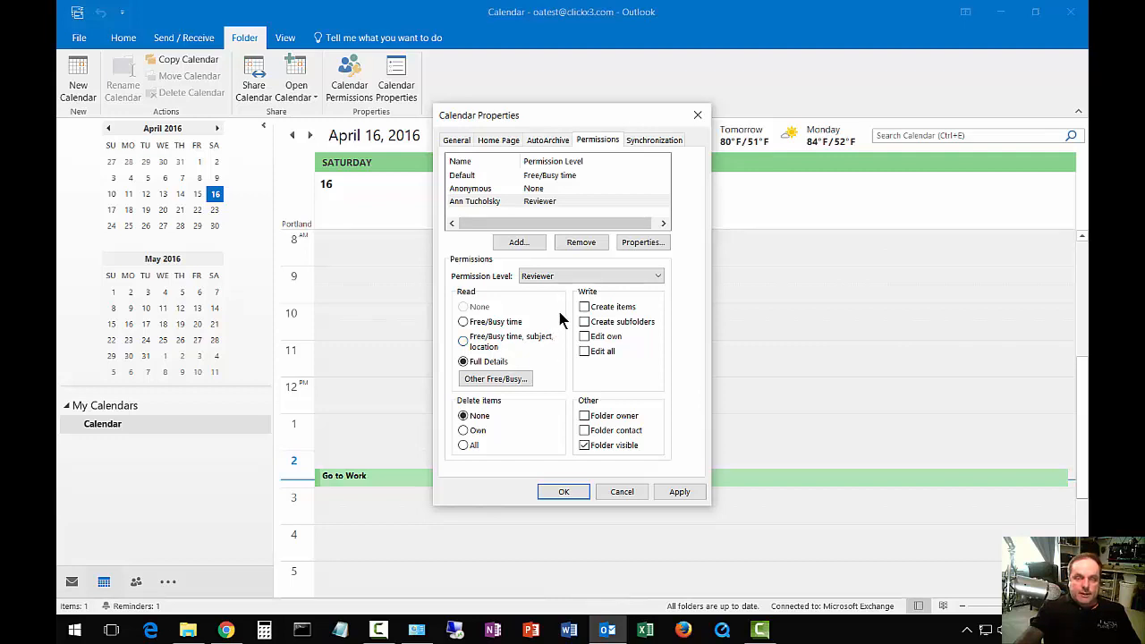